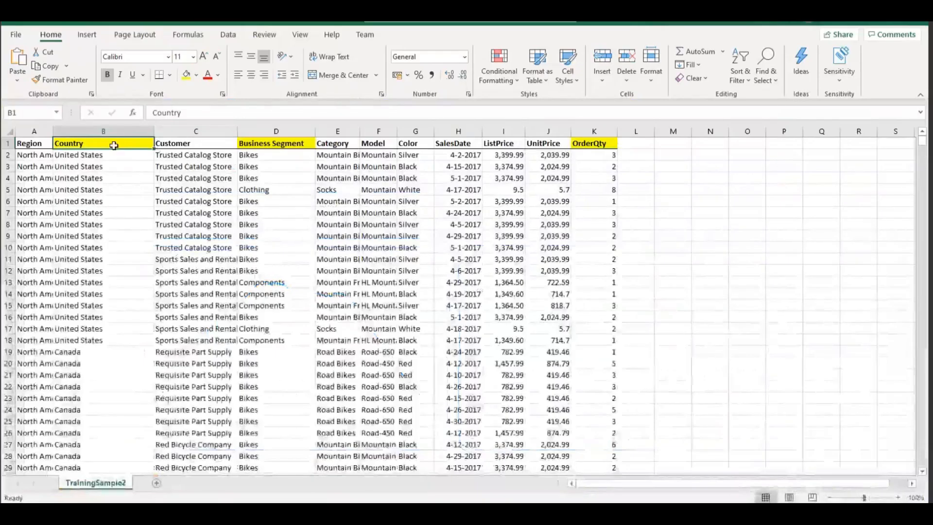
- Review the Country, Business Segment and OrderQty columns in the data table
{"action": "left_click", "coordinate": [103, 131]}
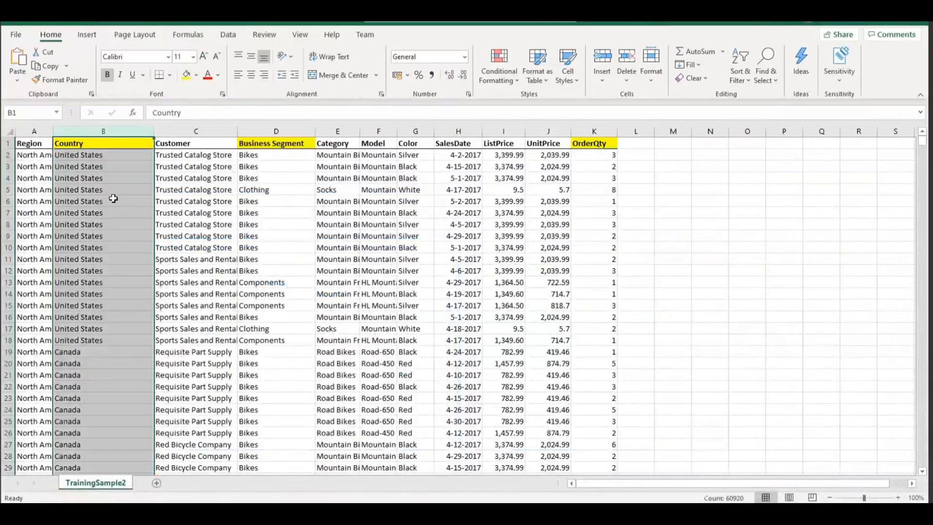
{"action": "left_click", "coordinate": [103, 155]}
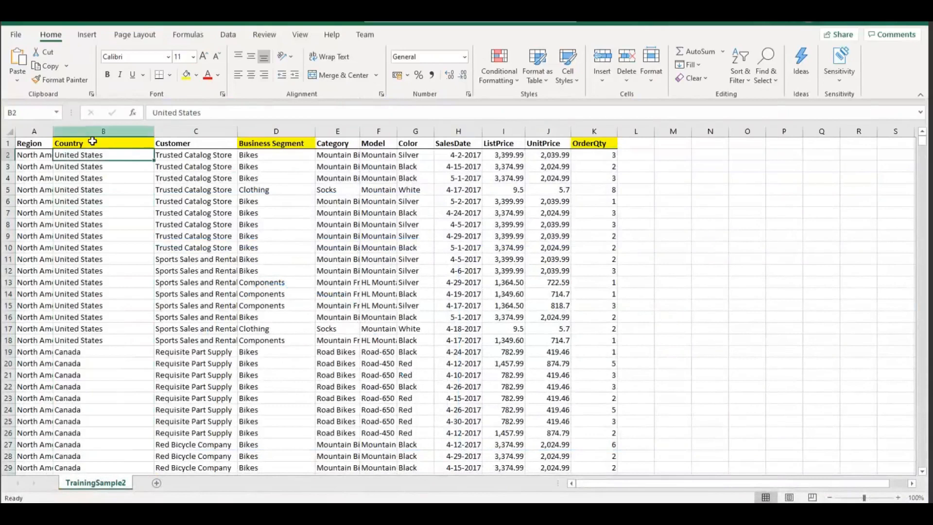
{"action": "left_click", "coordinate": [103, 143]}
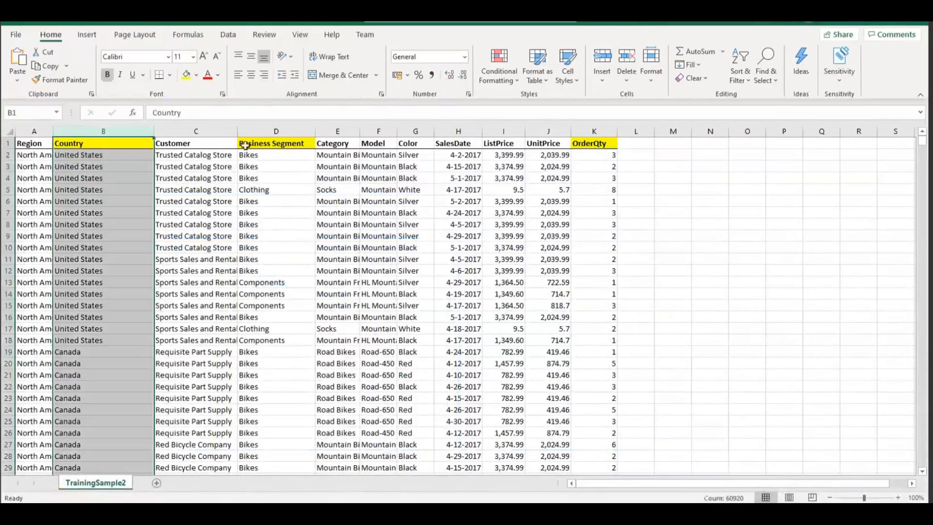
{"action": "left_click", "coordinate": [275, 143]}
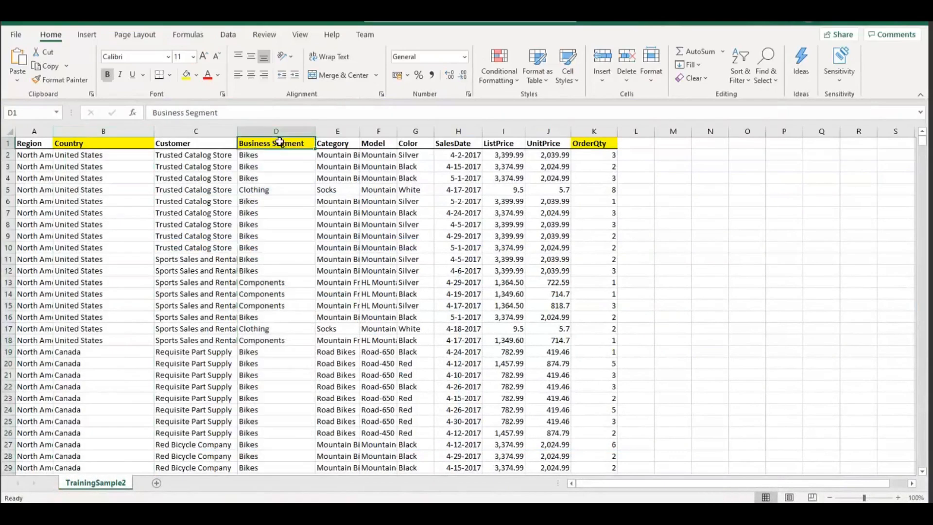
{"action": "left_click", "coordinate": [592, 143]}
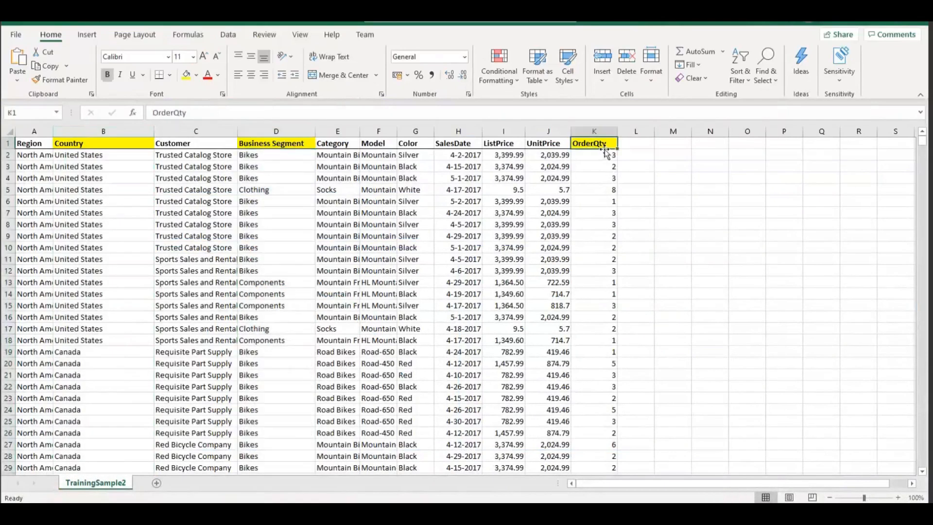
{"action": "mouse_move", "coordinate": [600, 172]}
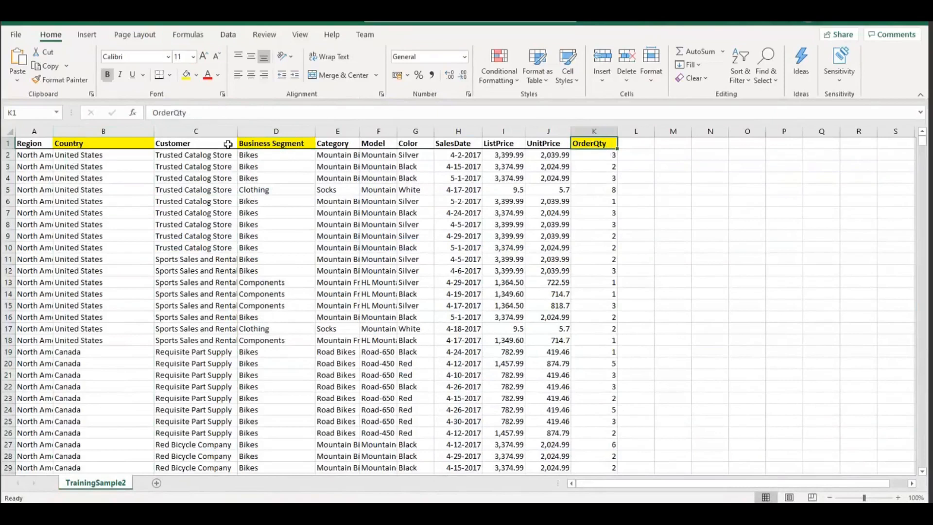
{"action": "mouse_move", "coordinate": [273, 143]}
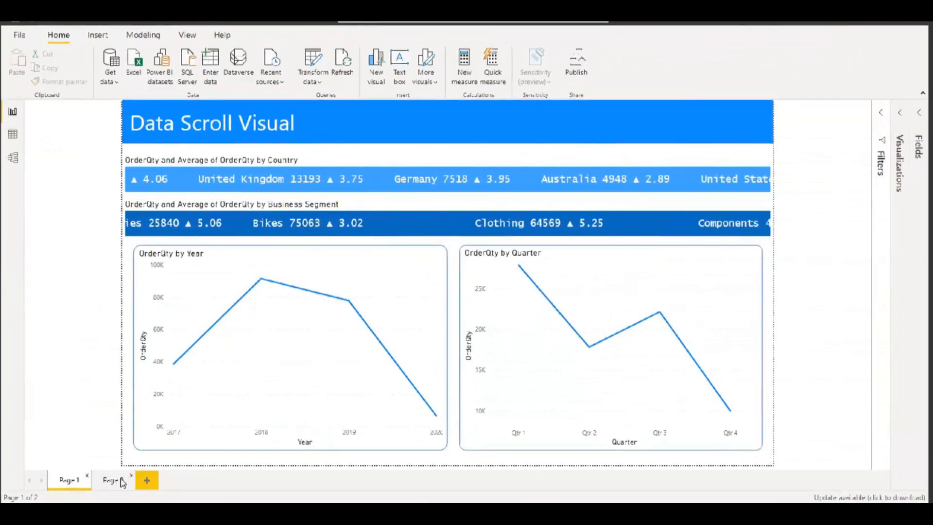
- Switch to Page 2 with the title and two line charts
{"action": "left_click", "coordinate": [112, 480]}
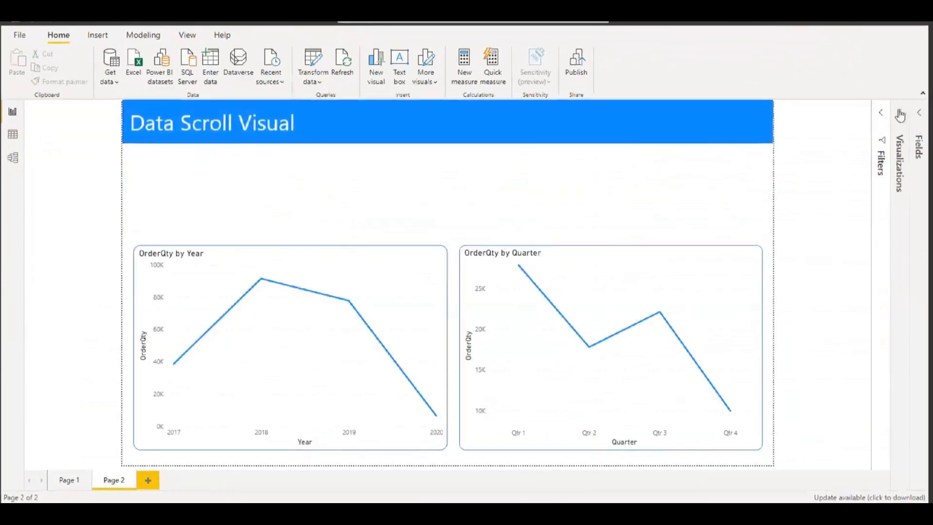
- Expand the Visualizations pane beside the Page 2 report
{"action": "left_click", "coordinate": [881, 113]}
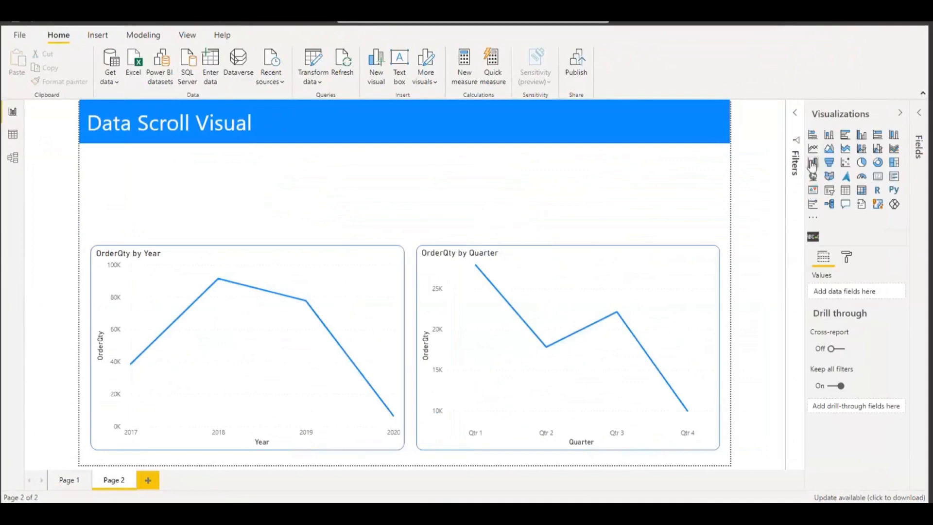
{"action": "mouse_move", "coordinate": [797, 176]}
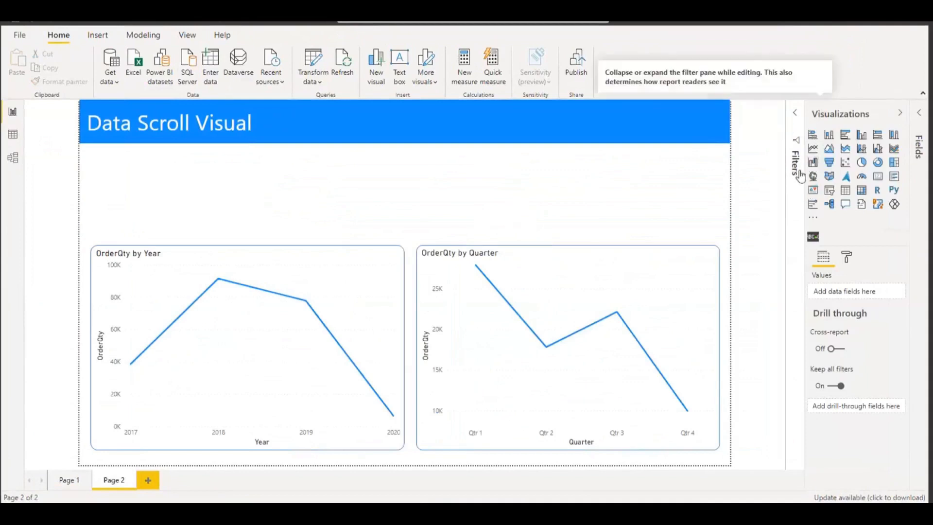
{"action": "left_click", "coordinate": [812, 204]}
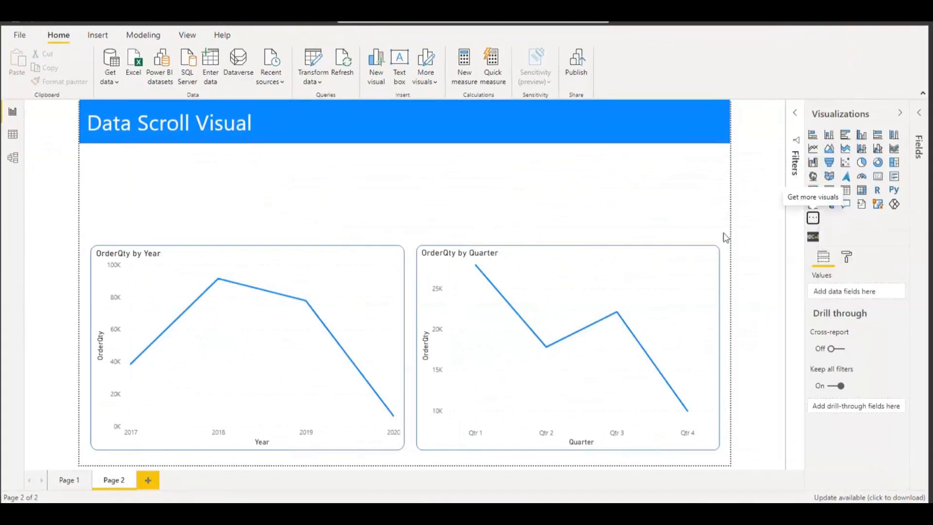
{"action": "mouse_move", "coordinate": [452, 215]}
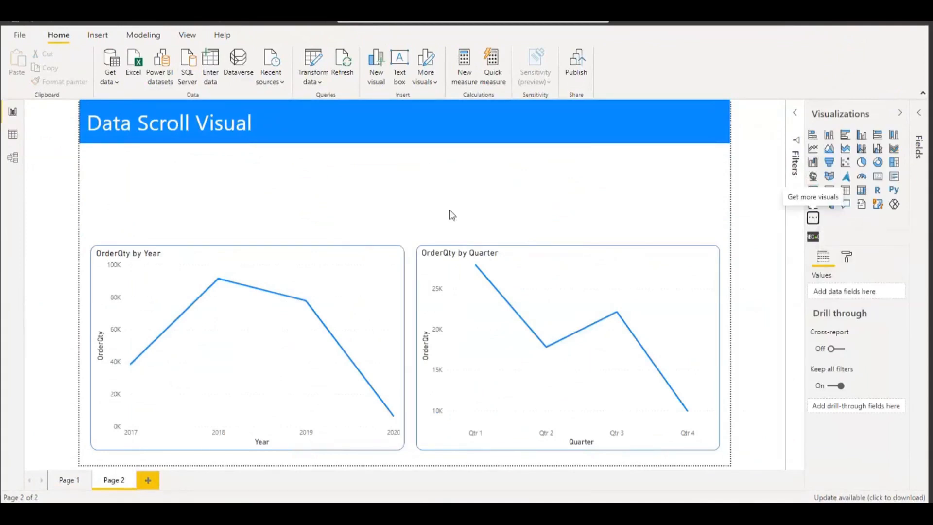
{"action": "mouse_move", "coordinate": [527, 211]}
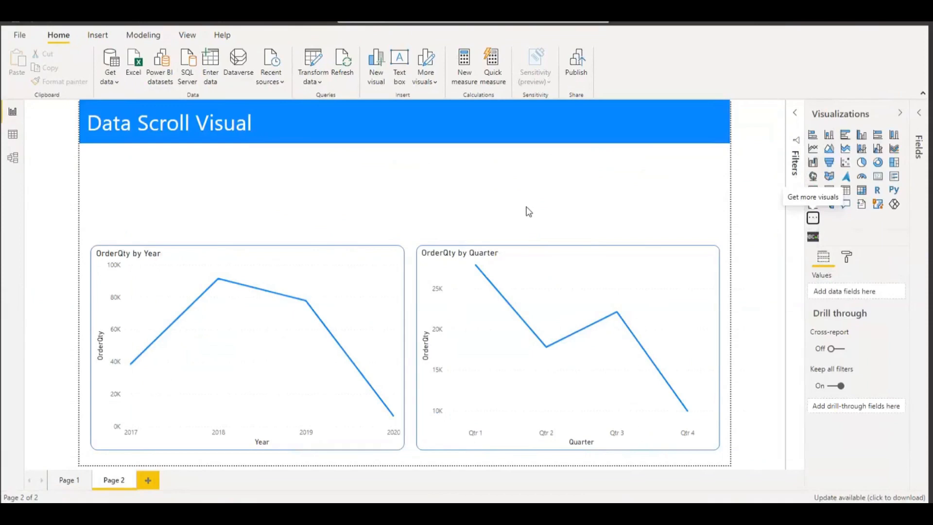
{"action": "mouse_move", "coordinate": [522, 191]}
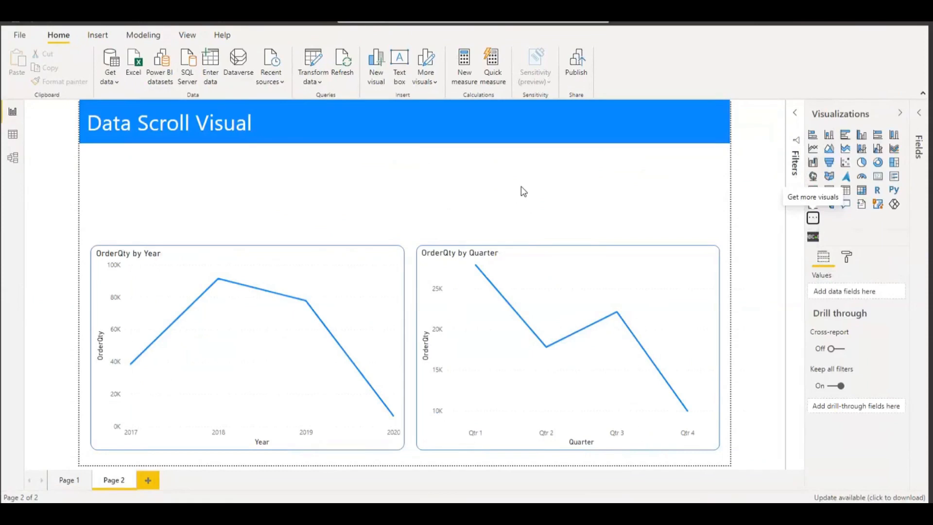
- Search the custom visuals marketplace for 'scroll'
{"action": "left_click", "coordinate": [812, 197]}
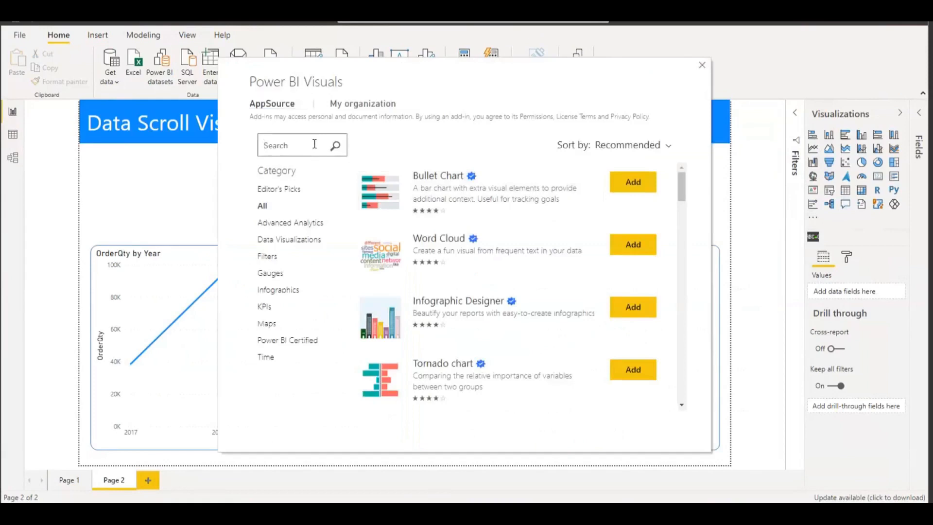
{"action": "type", "text": "sc"}
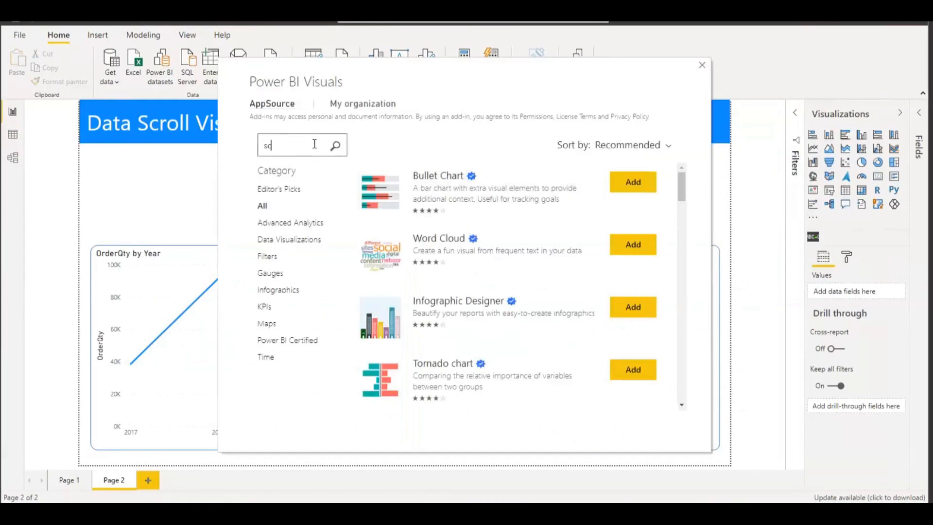
{"action": "type", "text": "croll"}
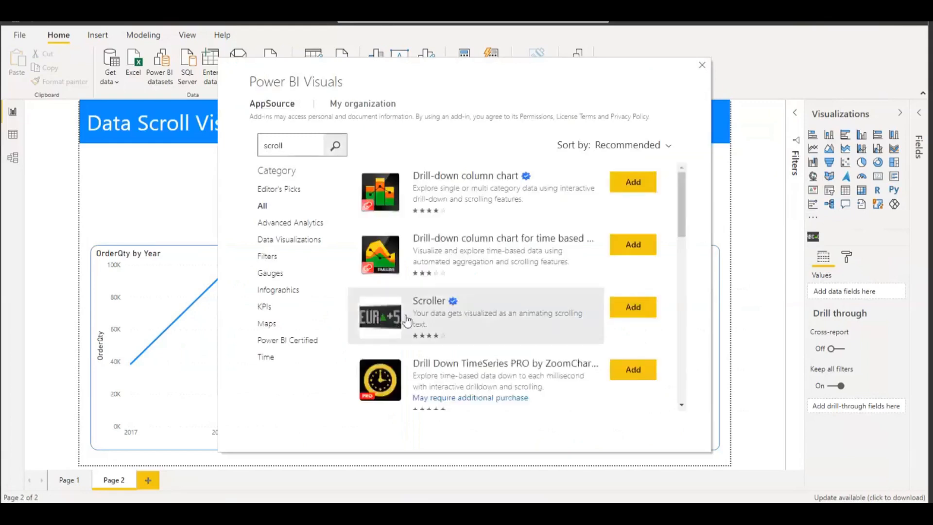
- View the Scroller visual's details and return to the search results
{"action": "left_click", "coordinate": [633, 307]}
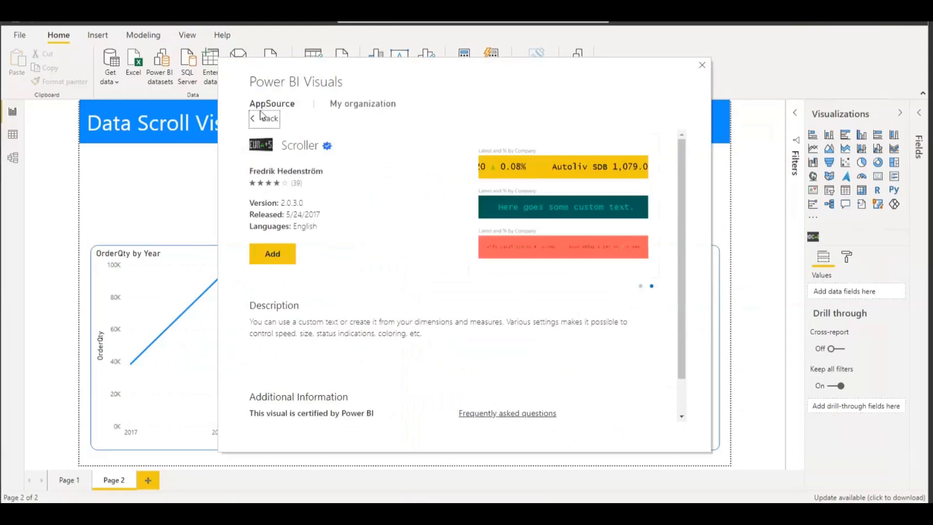
{"action": "left_click", "coordinate": [264, 118]}
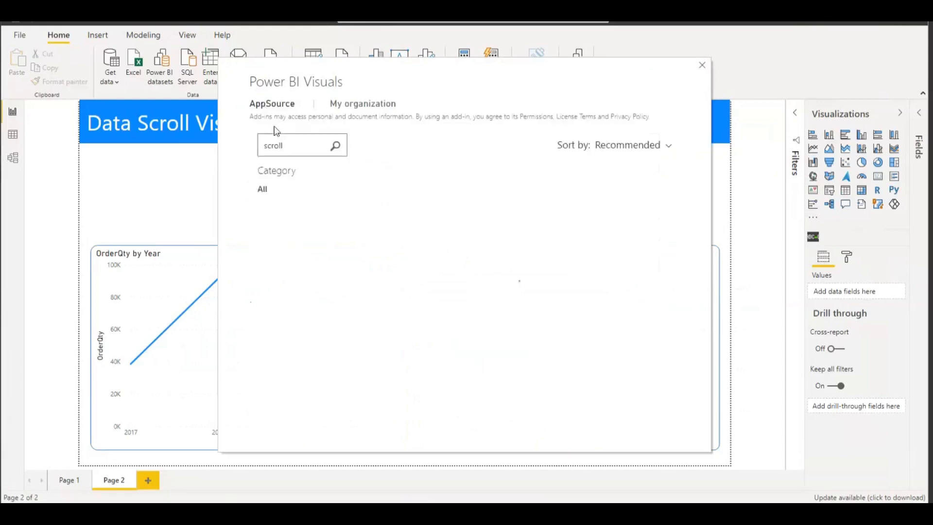
{"action": "left_click", "coordinate": [334, 144]}
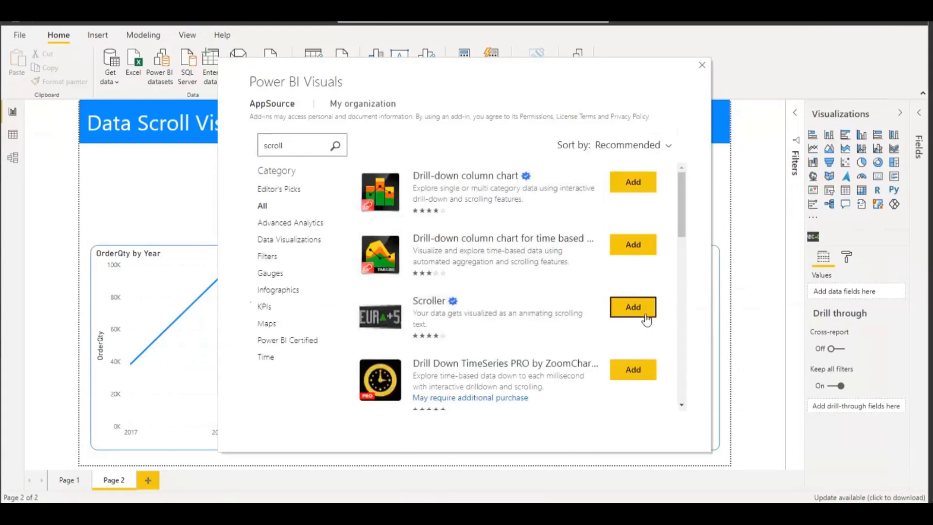
{"action": "mouse_move", "coordinate": [703, 73]}
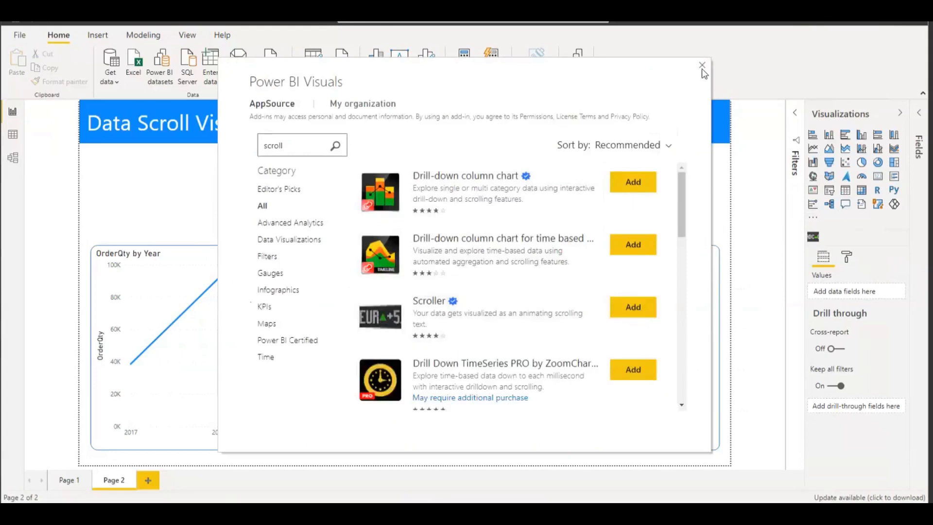
- Insert an empty Scroller visual as a thin strip below the Data Scroll Visual title
{"action": "left_click", "coordinate": [701, 65]}
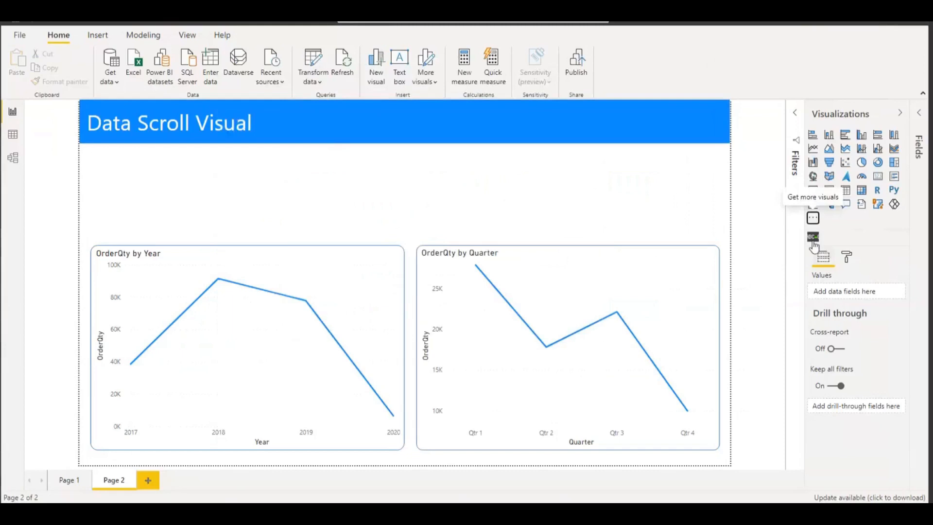
{"action": "mouse_move", "coordinate": [813, 237]}
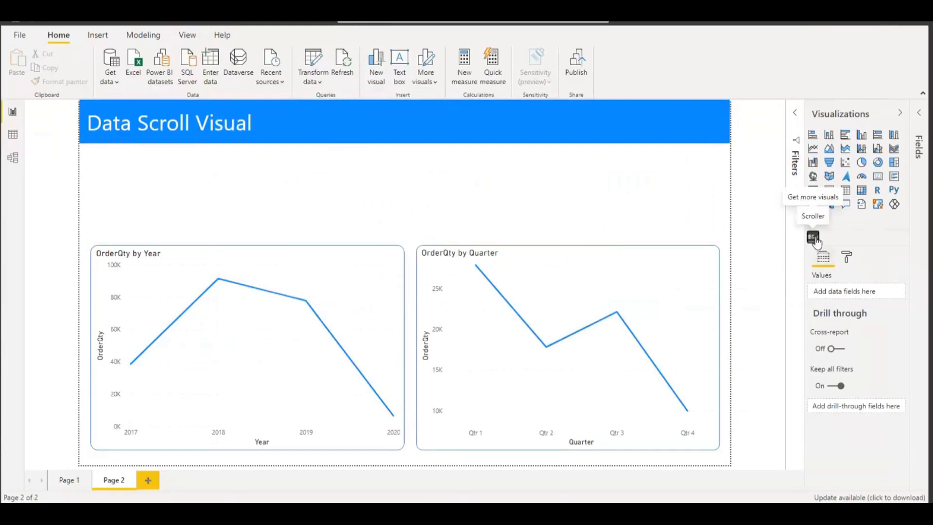
{"action": "left_click", "coordinate": [812, 236]}
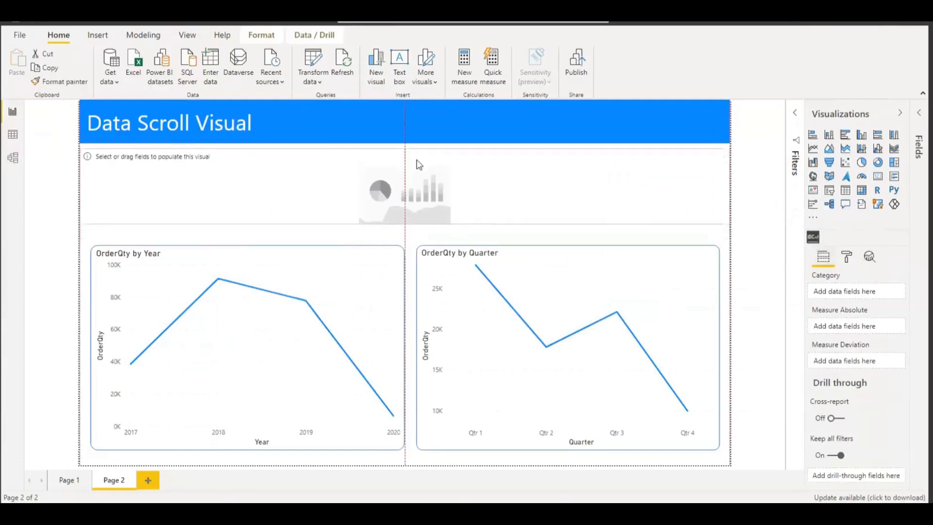
{"action": "left_click", "coordinate": [404, 190]}
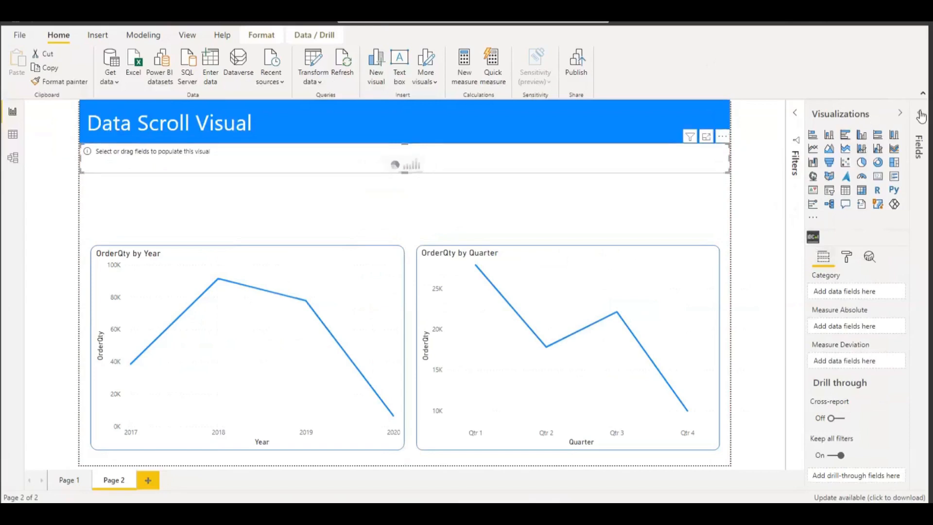
- Use Country from TrainingSample2 as the Scroller's category
{"action": "left_click", "coordinate": [921, 115]}
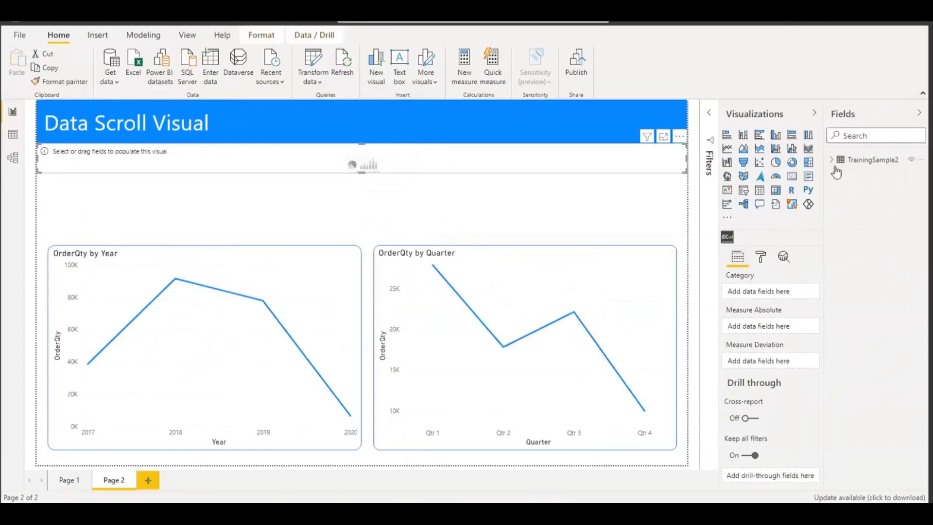
{"action": "left_click", "coordinate": [832, 159]}
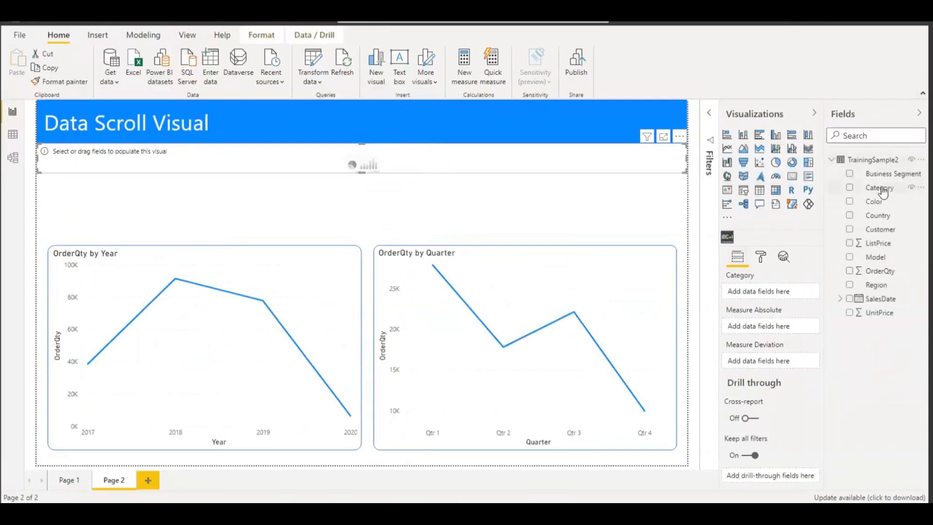
{"action": "mouse_move", "coordinate": [874, 215]}
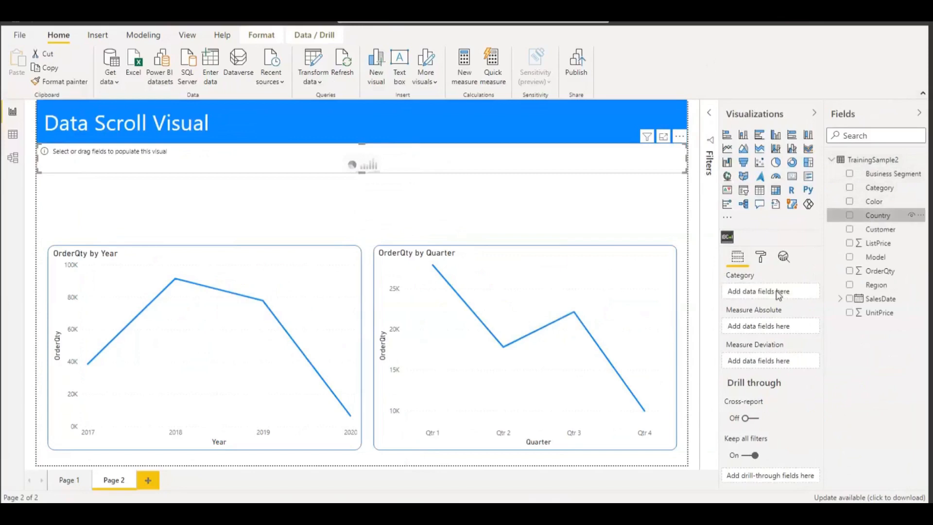
{"action": "left_click", "coordinate": [849, 214]}
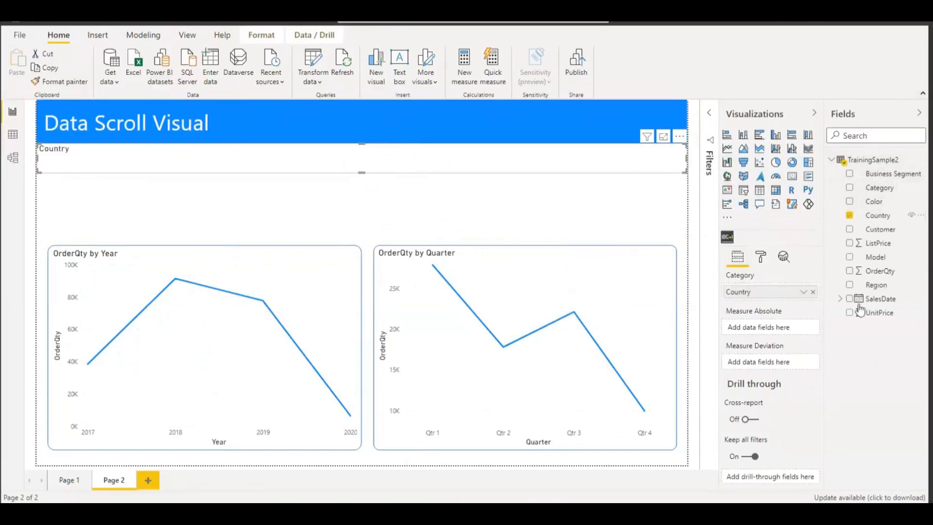
{"action": "mouse_move", "coordinate": [878, 271]}
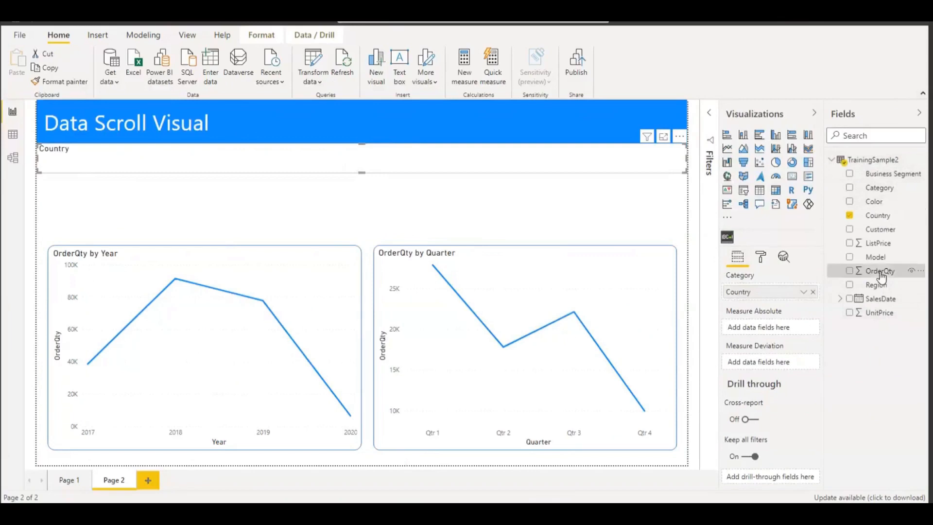
{"action": "mouse_move", "coordinate": [781, 332]}
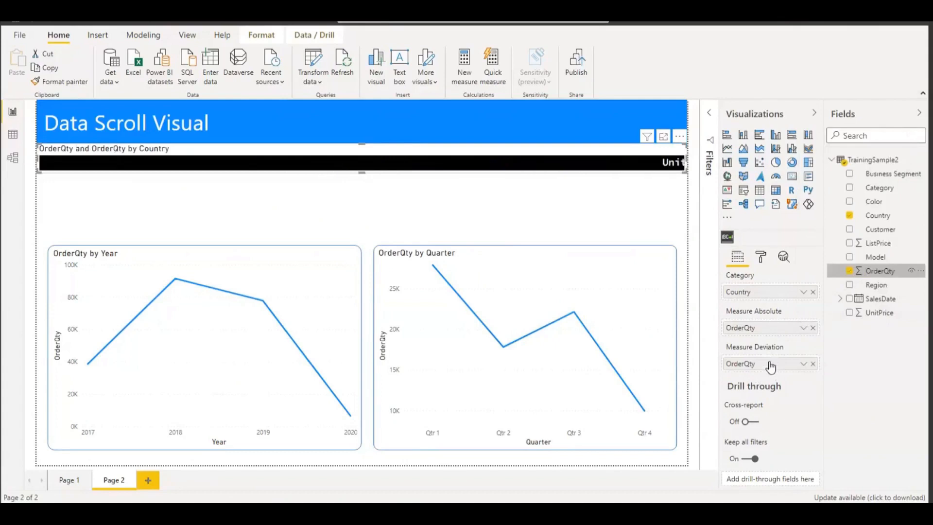
- Set the OrderQty deviation measure to Average
{"action": "left_click", "coordinate": [802, 363]}
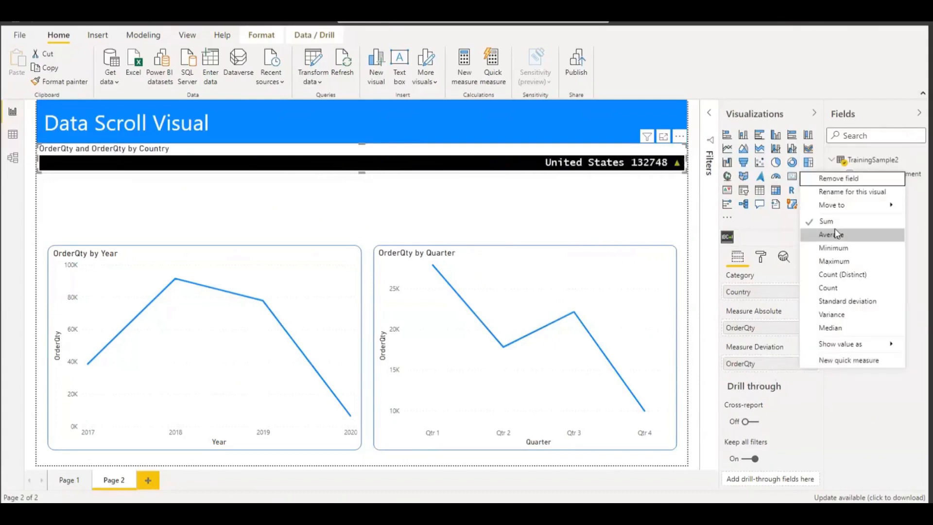
{"action": "left_click", "coordinate": [831, 235]}
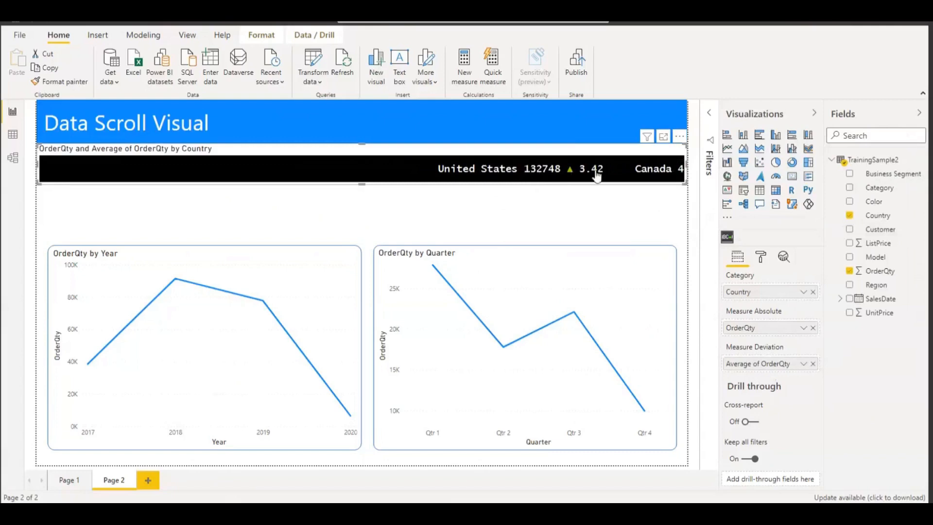
{"action": "mouse_move", "coordinate": [340, 171]}
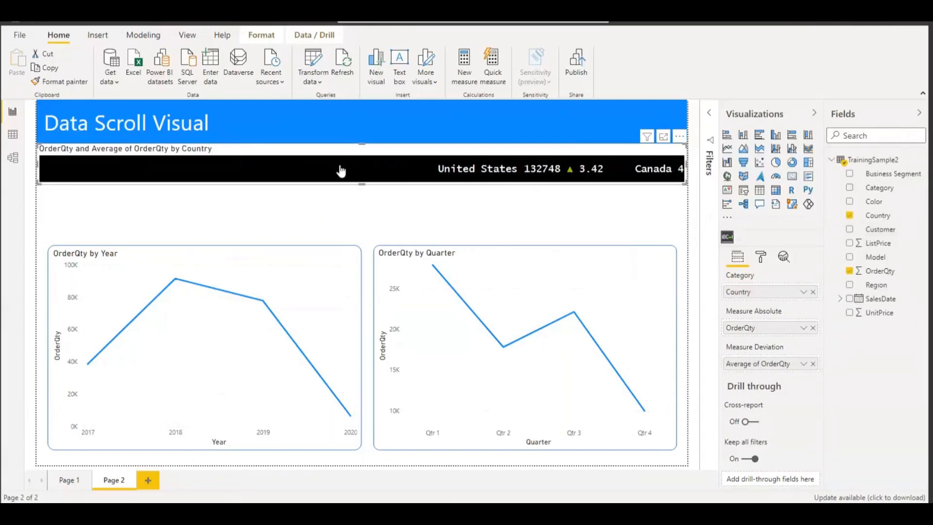
{"action": "mouse_move", "coordinate": [255, 166]}
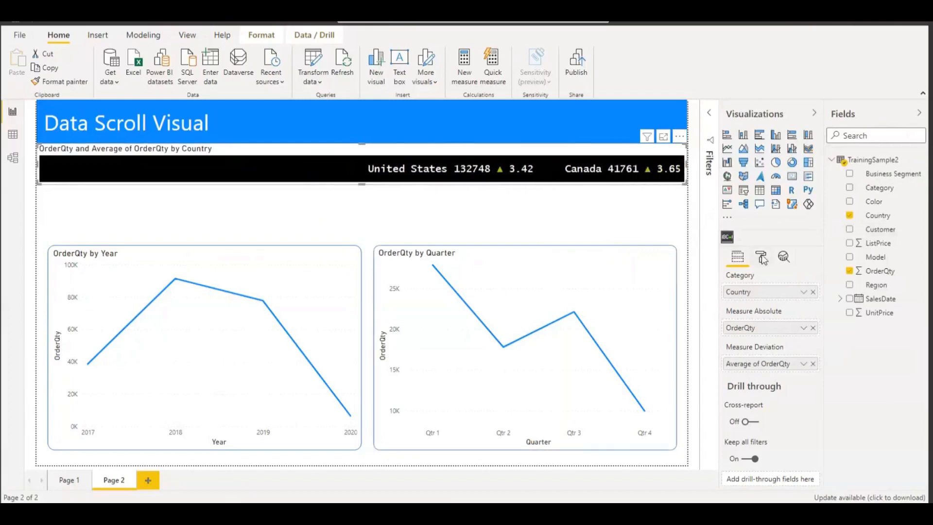
- Set the country scroller's background colour to blue in the Format pane
{"action": "left_click", "coordinate": [761, 257]}
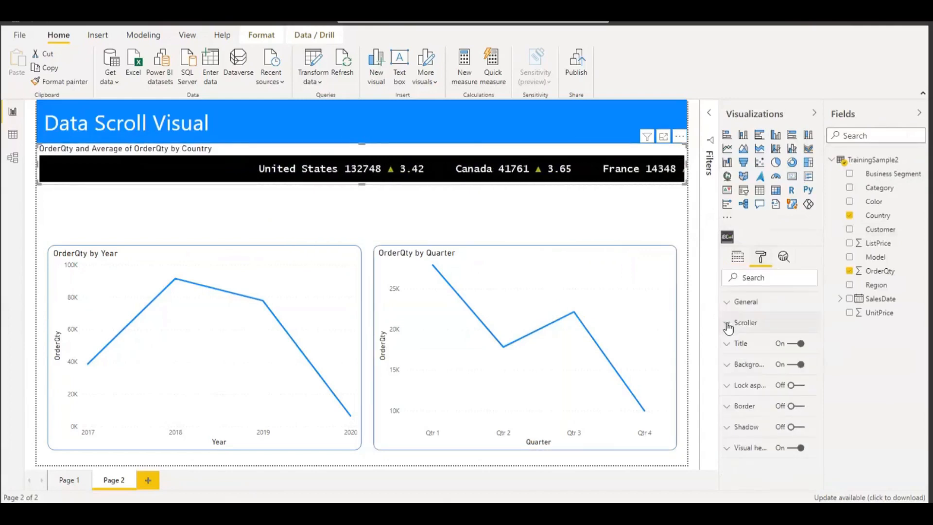
{"action": "left_click", "coordinate": [745, 322]}
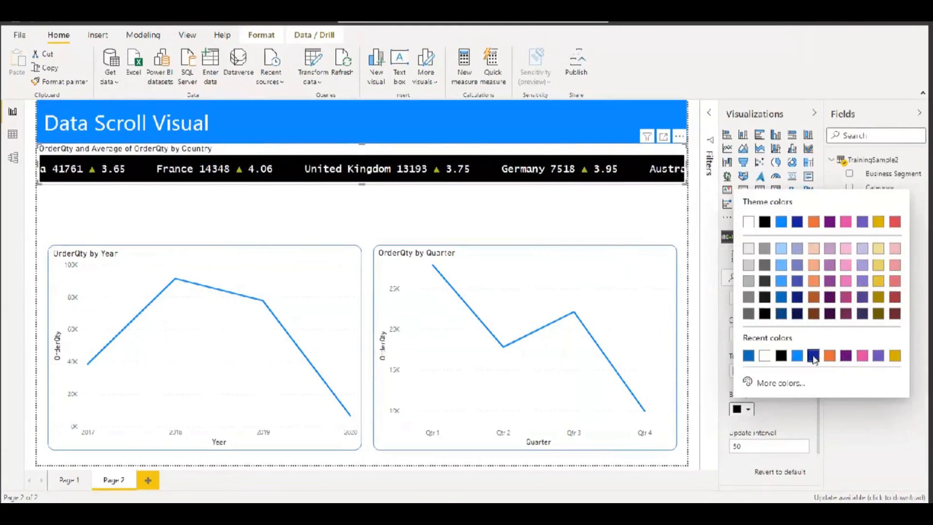
{"action": "left_click", "coordinate": [812, 356]}
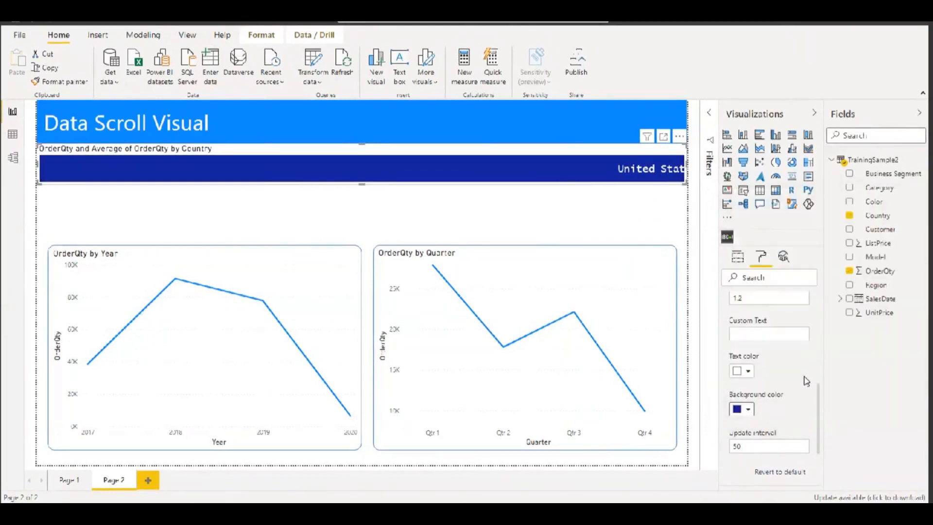
{"action": "left_click", "coordinate": [748, 370]}
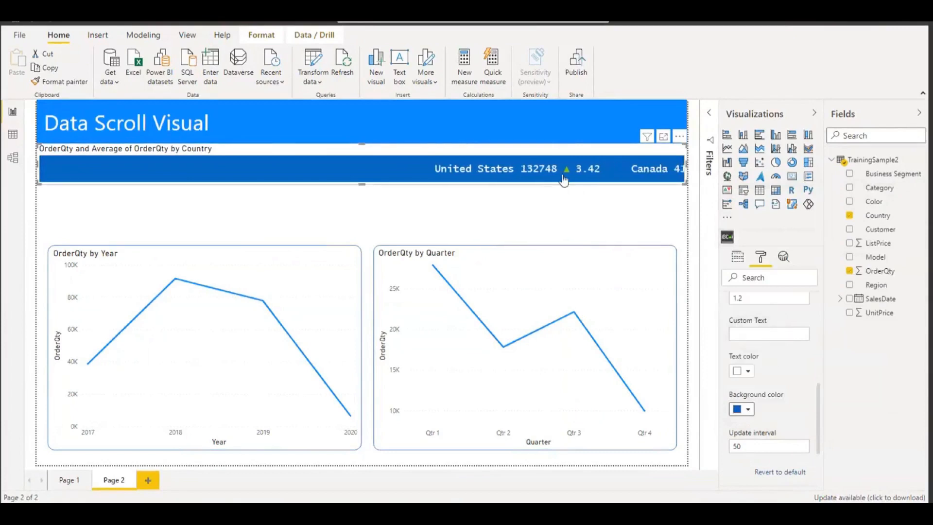
{"action": "mouse_move", "coordinate": [568, 177]}
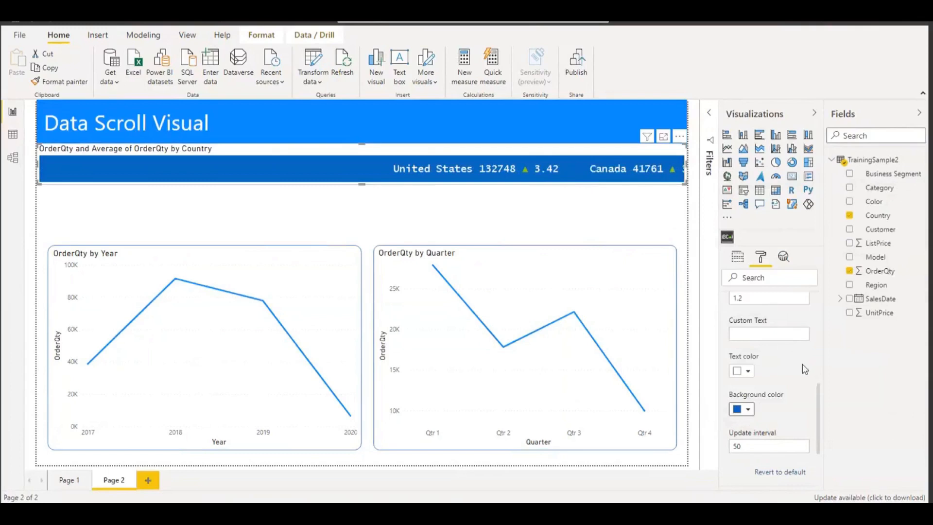
- Turn off status text and status indicator colouring so arrows show plain white
{"action": "scroll", "scroll_direction": "up", "scroll_amount": 3}
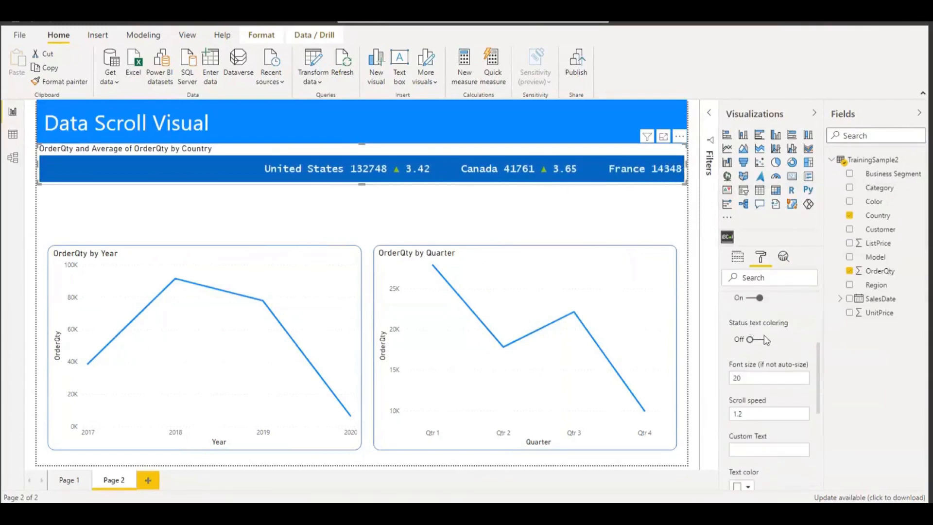
{"action": "left_click", "coordinate": [752, 339]}
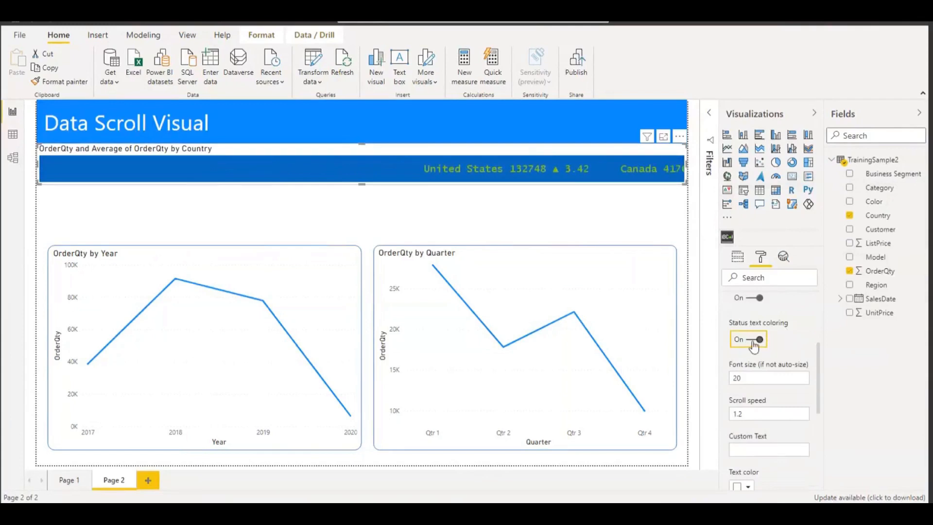
{"action": "left_click", "coordinate": [748, 339]}
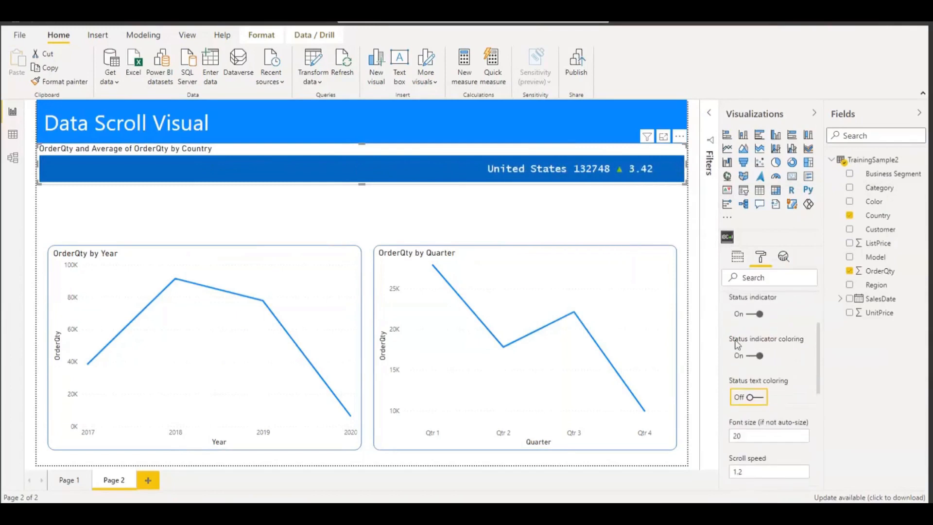
{"action": "left_click", "coordinate": [748, 355]}
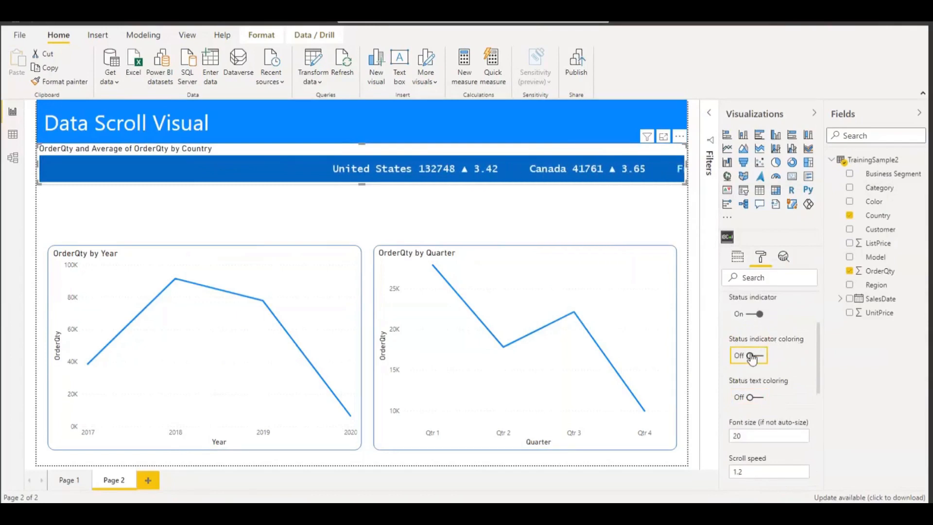
{"action": "scroll", "scroll_direction": "down", "scroll_amount": 3}
{"action": "type", "text": "2.2"}
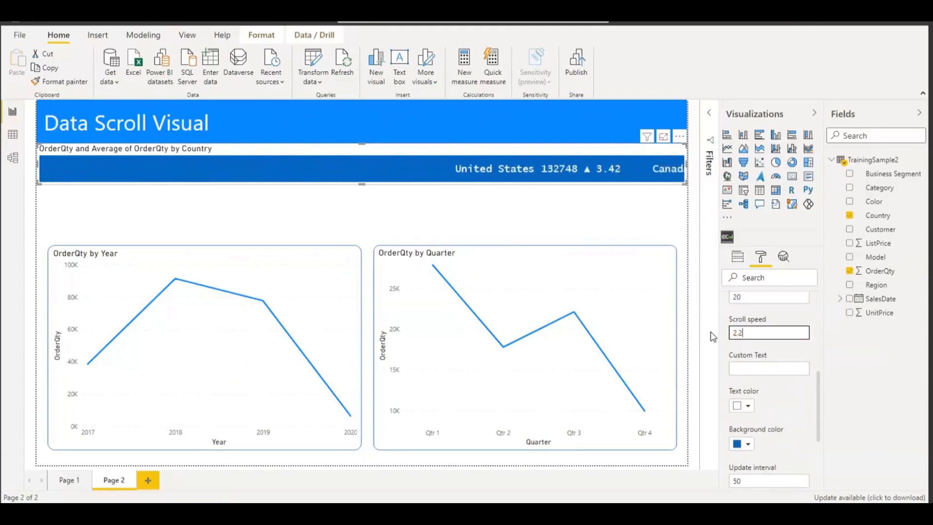
{"action": "type", "text": "1.2"}
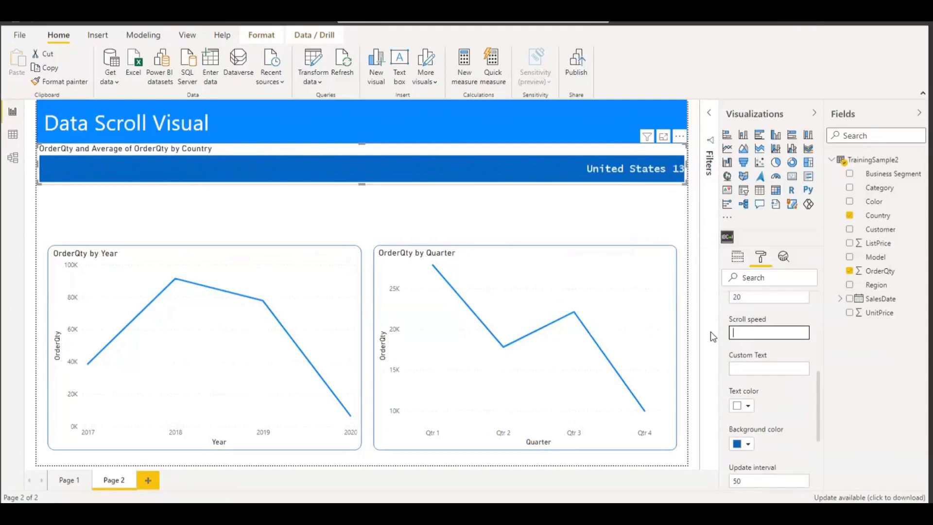
{"action": "type", "text": "1.2"}
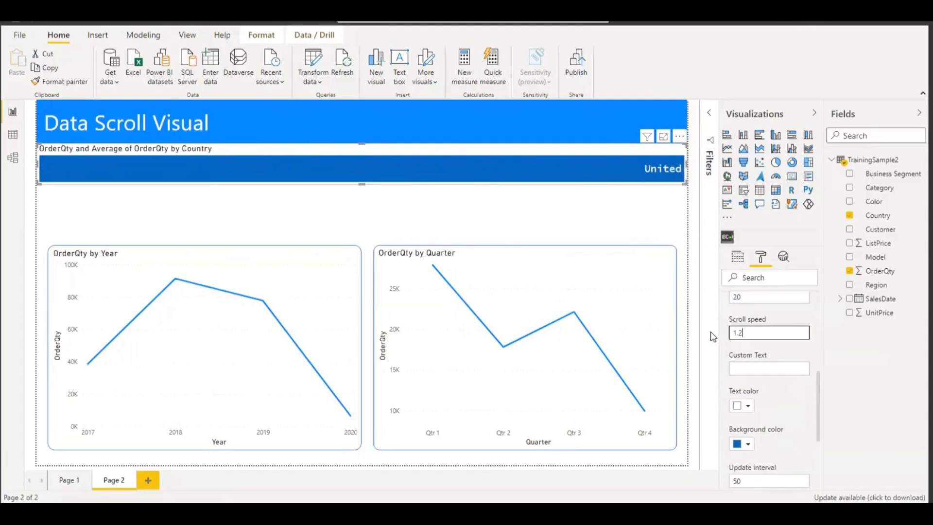
{"action": "key", "text": "Backspace"}
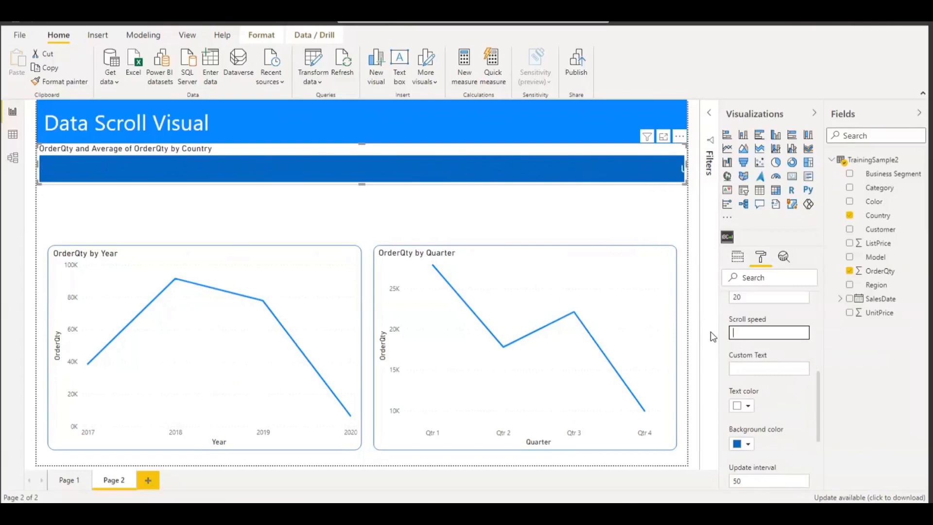
{"action": "type", "text": "1.23"}
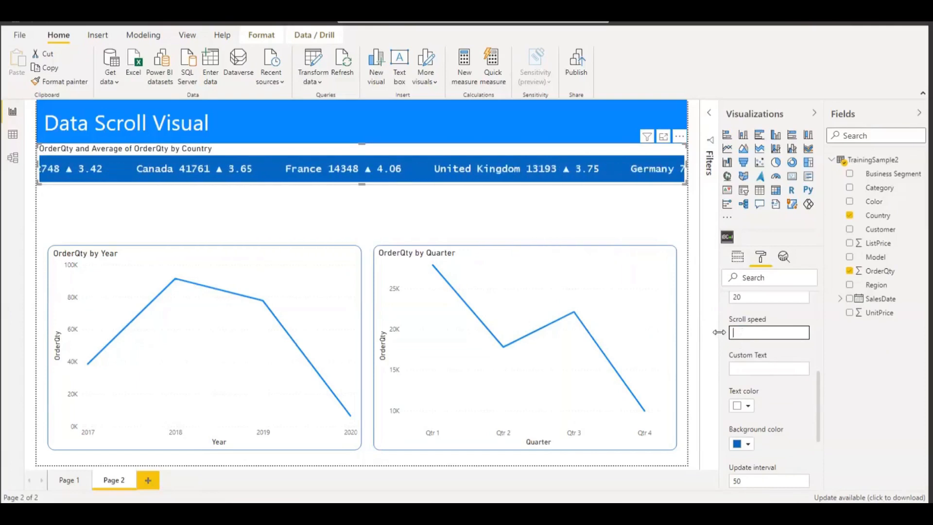
{"action": "type", "text": "1.21"}
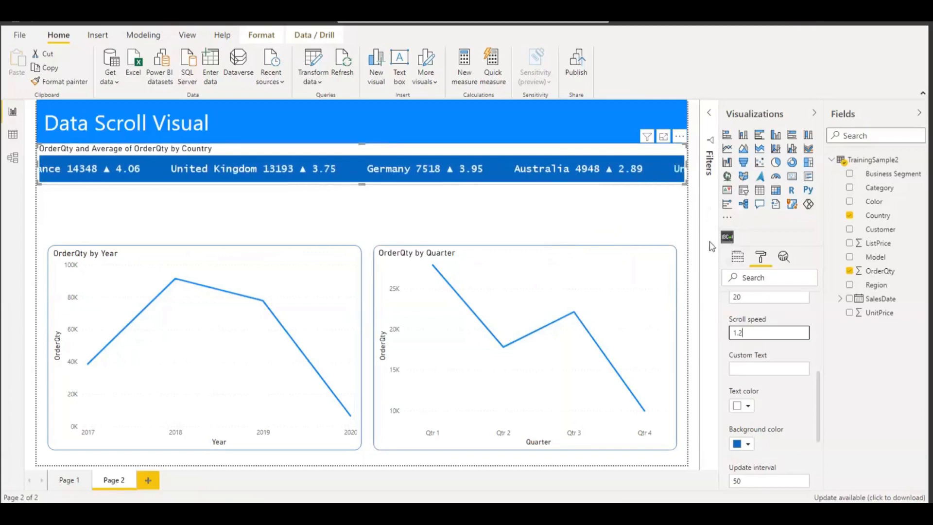
- Add a second Scroller showing OrderQty by Business Segment beneath the country scroller
{"action": "left_click", "coordinate": [726, 237]}
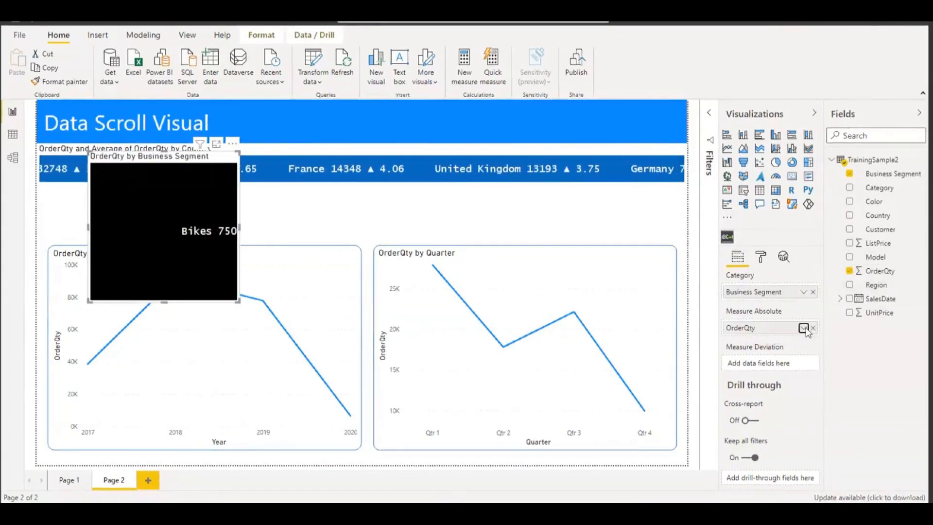
{"action": "left_click", "coordinate": [804, 328]}
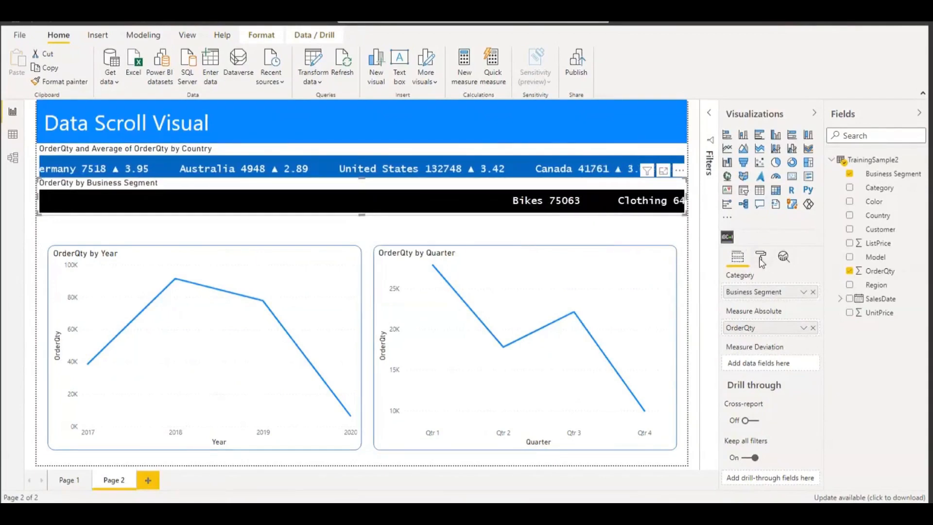
- Set the Business Segment scroller's background colour to gold
{"action": "left_click", "coordinate": [761, 257]}
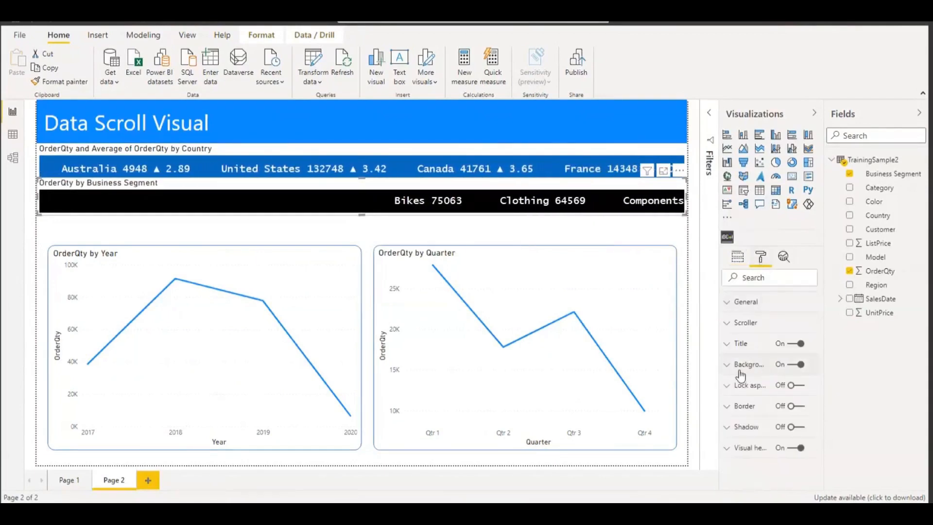
{"action": "left_click", "coordinate": [745, 322]}
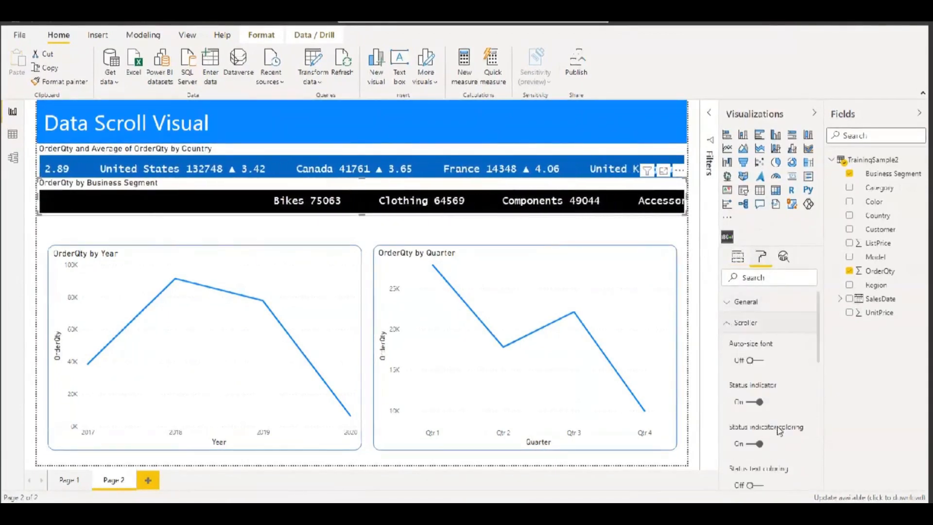
{"action": "left_click", "coordinate": [750, 323]}
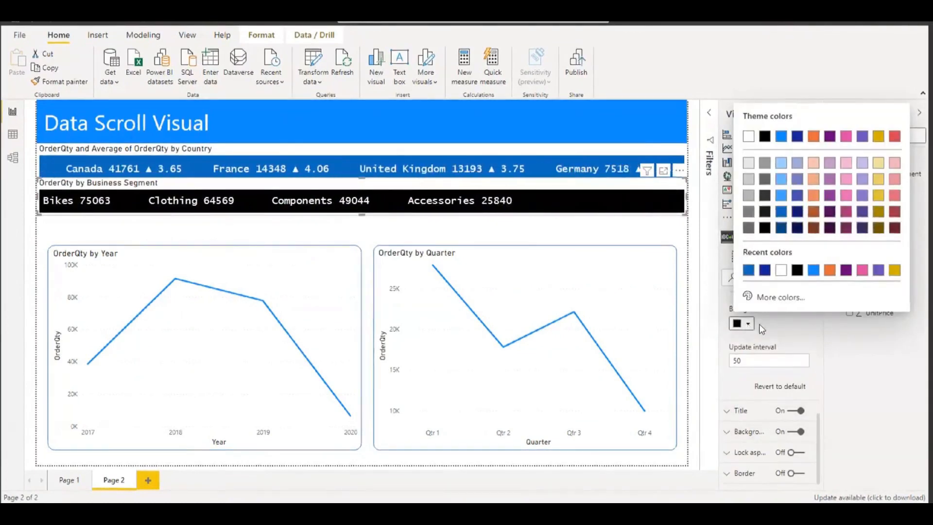
{"action": "left_click", "coordinate": [738, 323]}
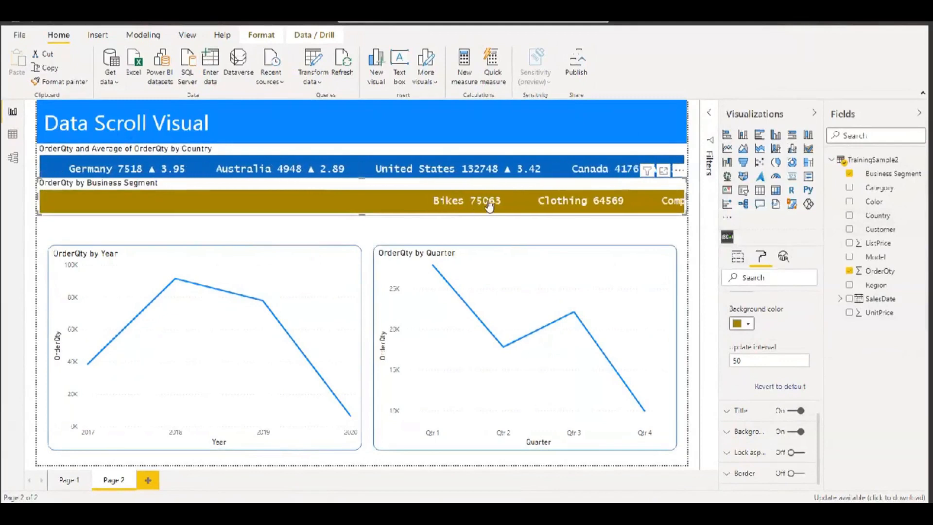
{"action": "left_click", "coordinate": [738, 256]}
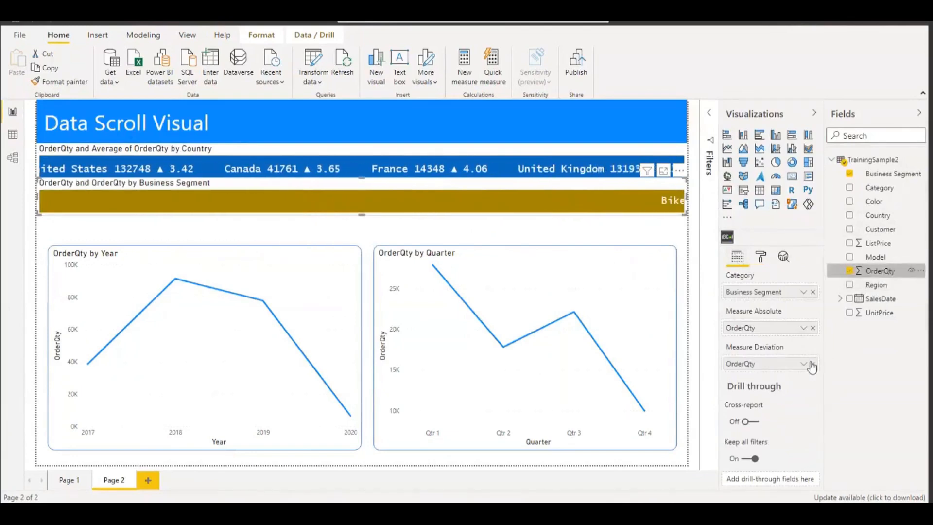
- Set the Business Segment scroller's OrderQty deviation measure to Average
{"action": "left_click", "coordinate": [804, 363]}
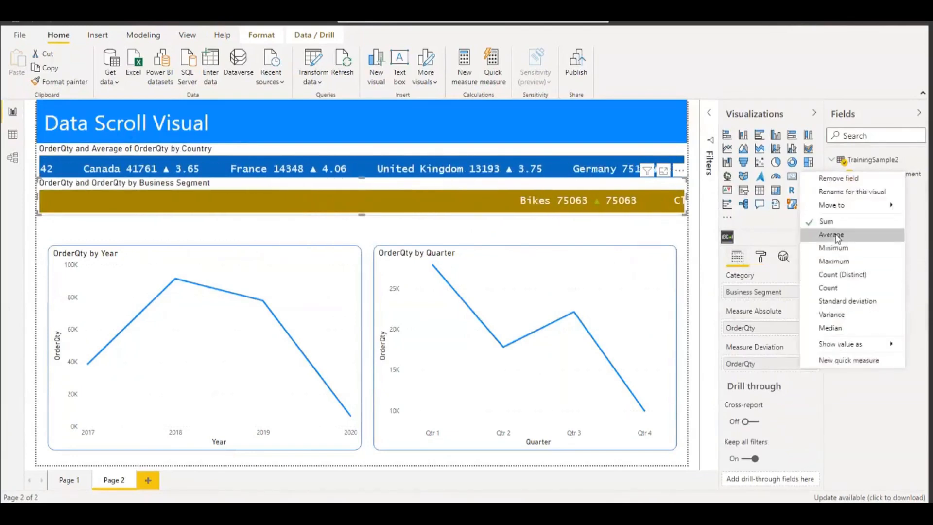
{"action": "left_click", "coordinate": [830, 234]}
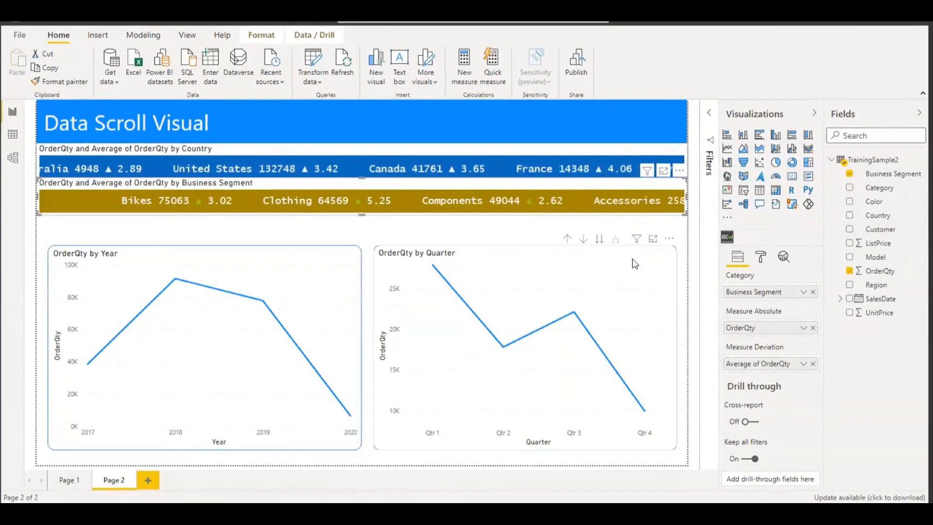
{"action": "mouse_move", "coordinate": [576, 392]}
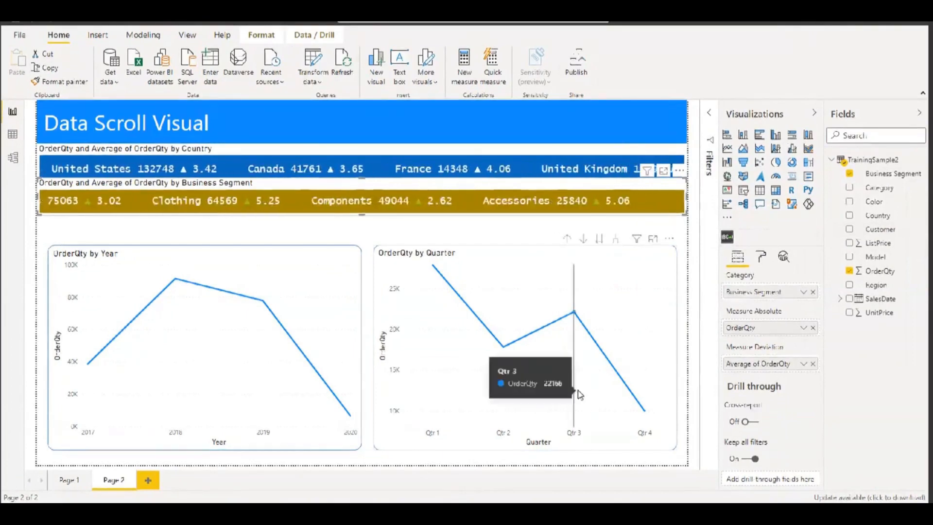